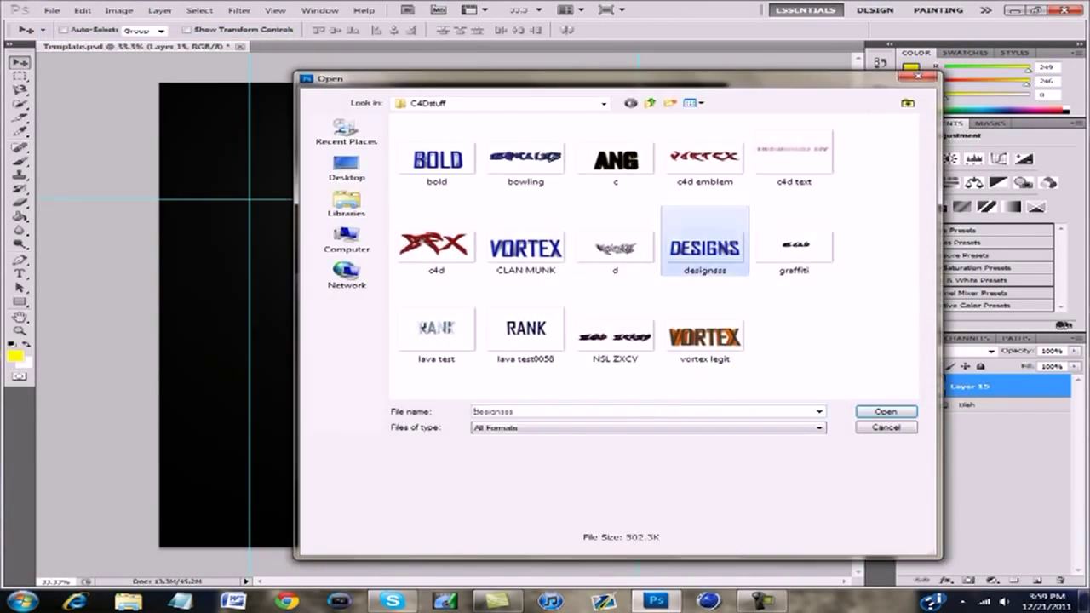
Place vertical VORTEX and DESIGNS text at the sides with the BOLD graphic centred, then load the lightning PSD.
{"action": "left_click", "coordinate": [886, 410]}
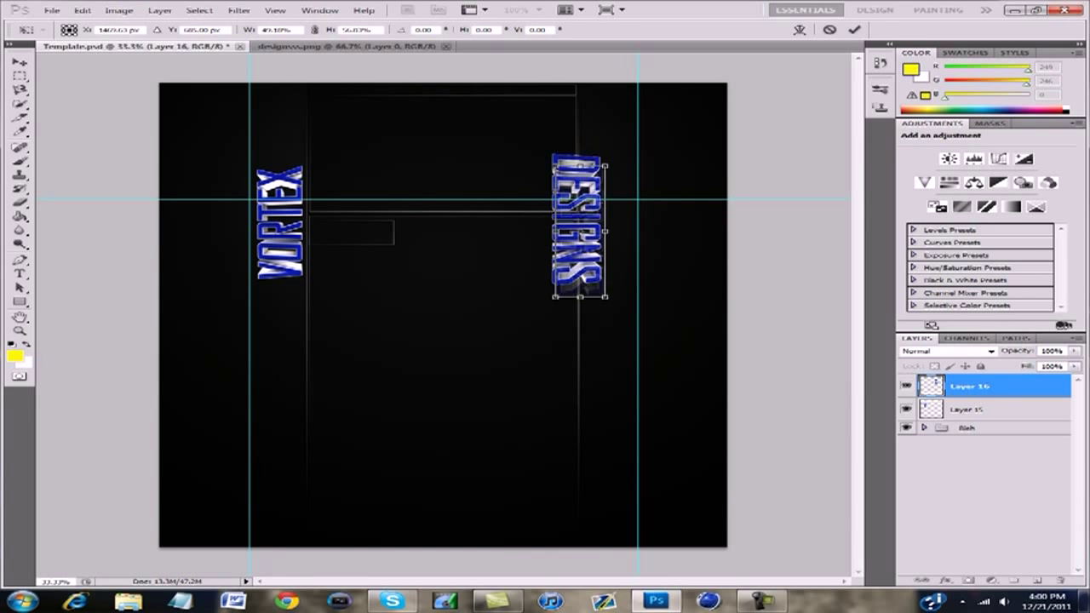
{"action": "left_click", "coordinate": [855, 29]}
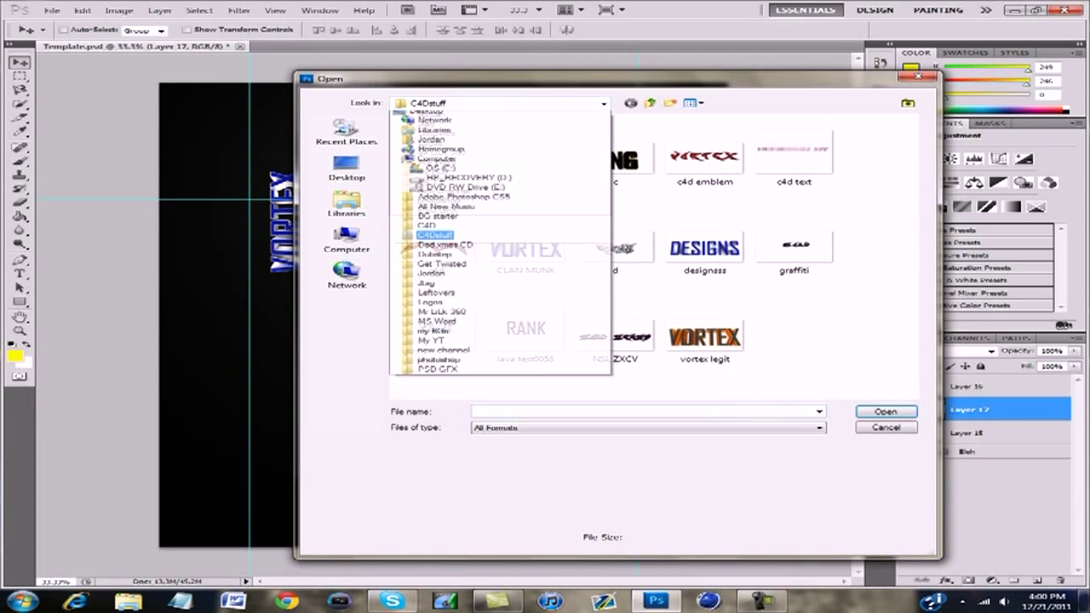
{"action": "left_click", "coordinate": [884, 426]}
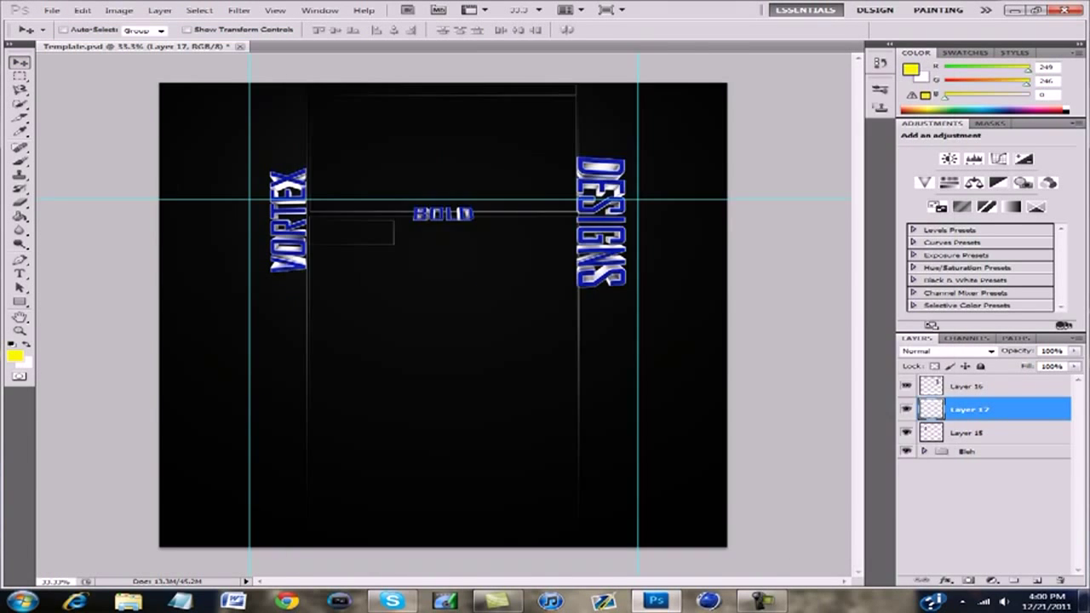
{"action": "left_click", "coordinate": [349, 46]}
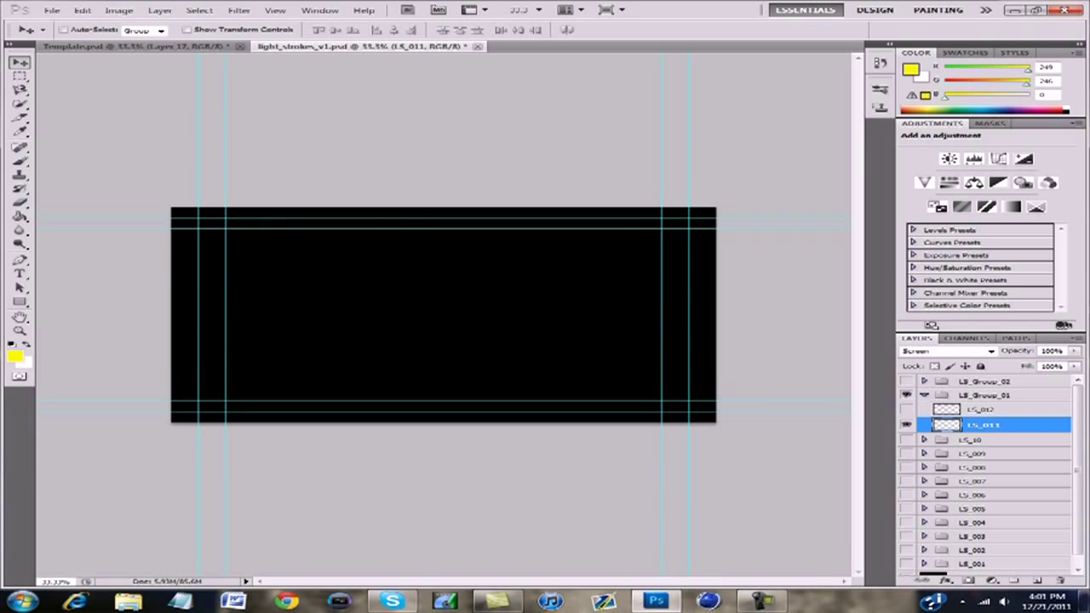
Drop the lightning bolt across the title and browse for the abstract glow image.
{"action": "left_click", "coordinate": [128, 46]}
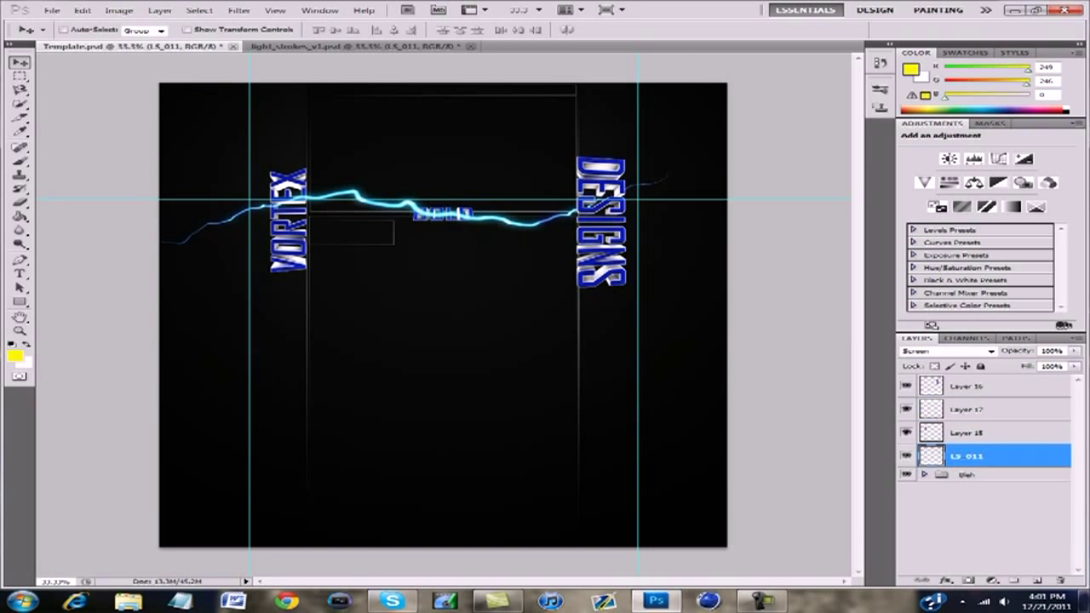
{"action": "double_click", "coordinate": [968, 457]}
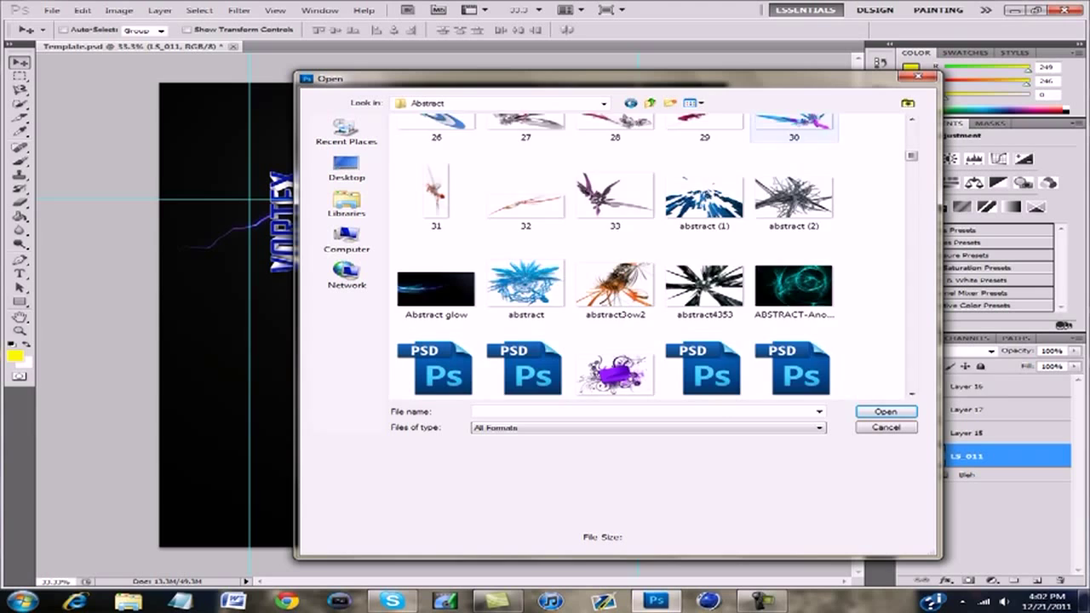
{"action": "scroll", "scroll_direction": "down", "scroll_amount": 3}
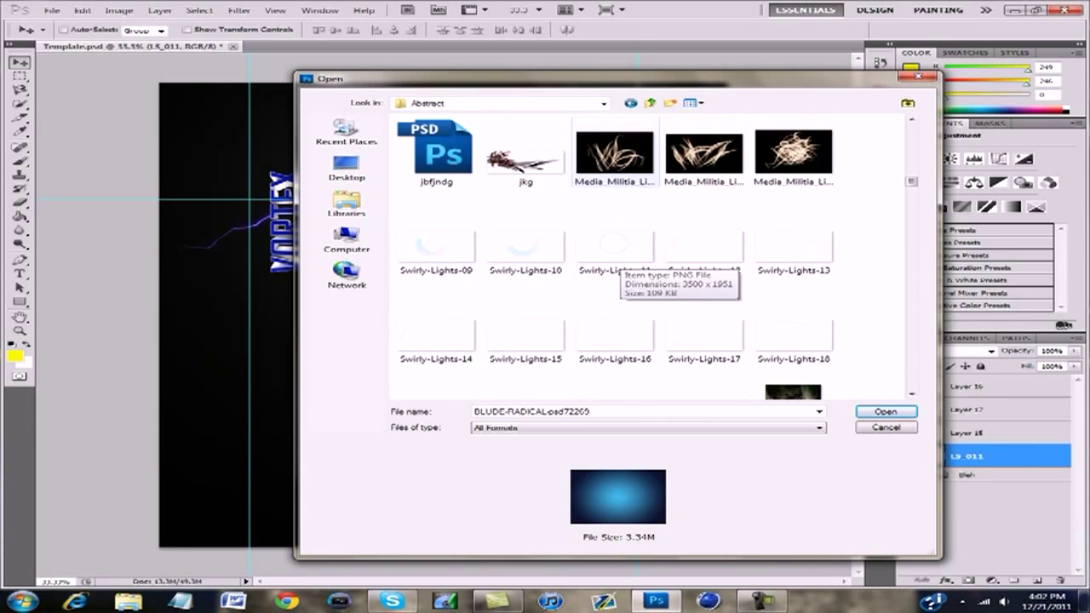
{"action": "scroll", "scroll_direction": "down", "scroll_amount": 3}
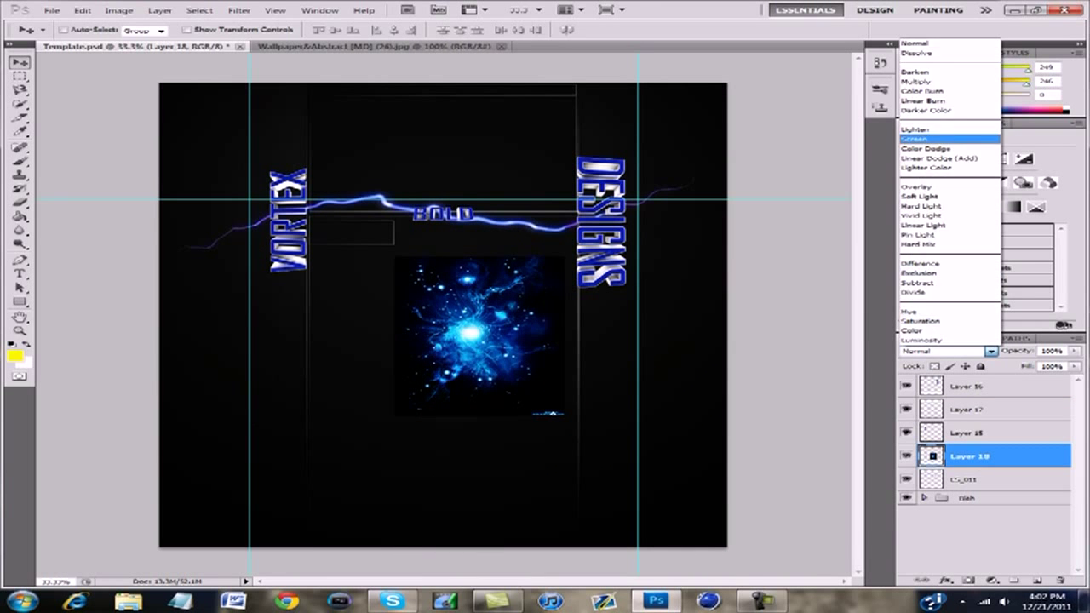
Blend the blue glow burst with Screen and position it above the DESIGNS text.
{"action": "left_click", "coordinate": [914, 139]}
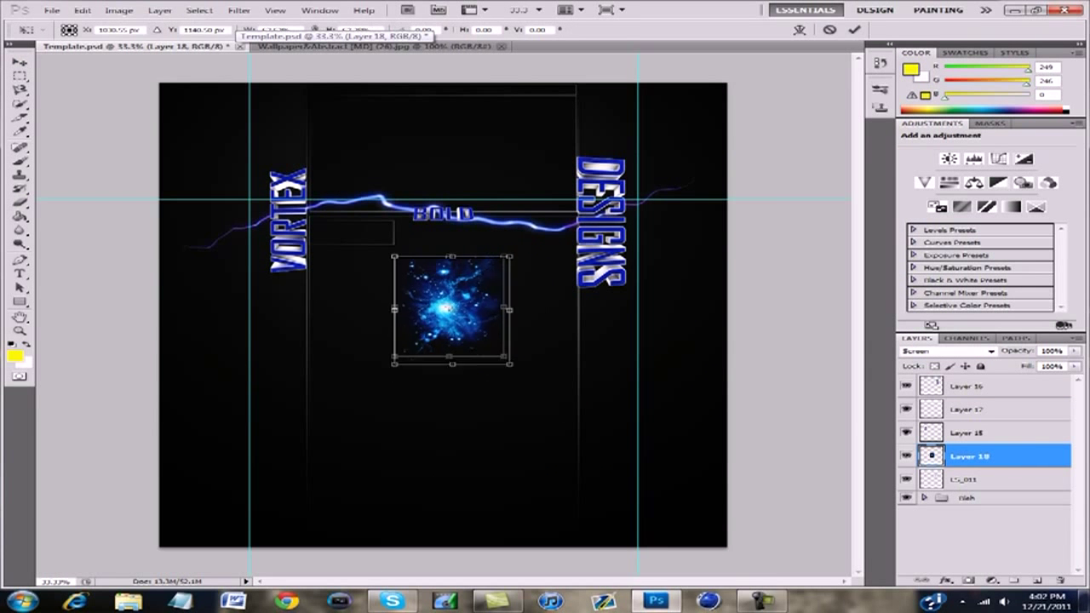
{"action": "left_click_drag", "start_coordinate": [452, 310], "coordinate": [610, 133]}
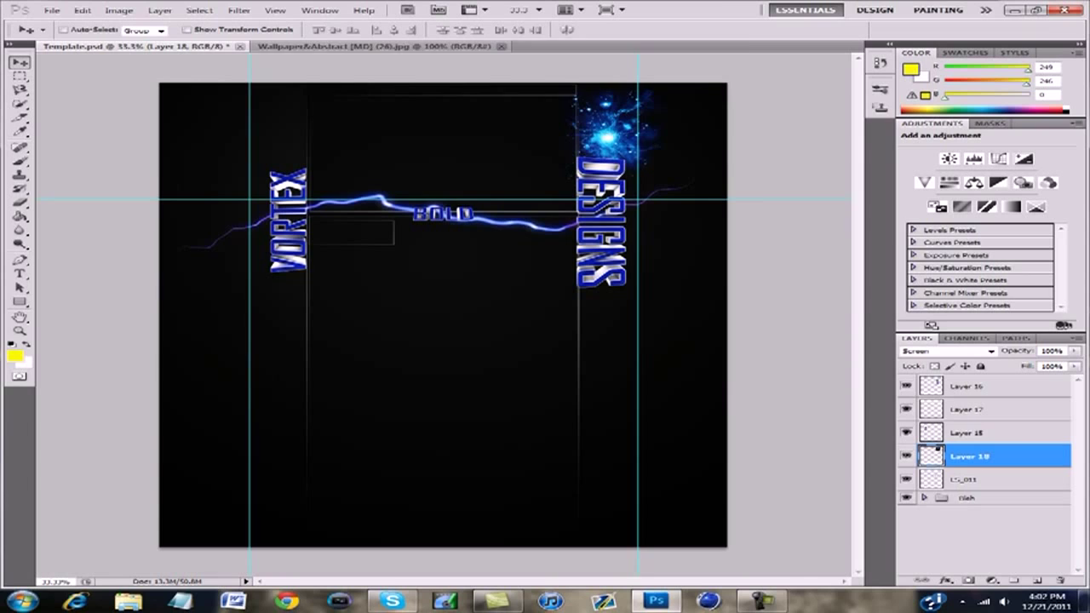
{"action": "left_click", "coordinate": [51, 10]}
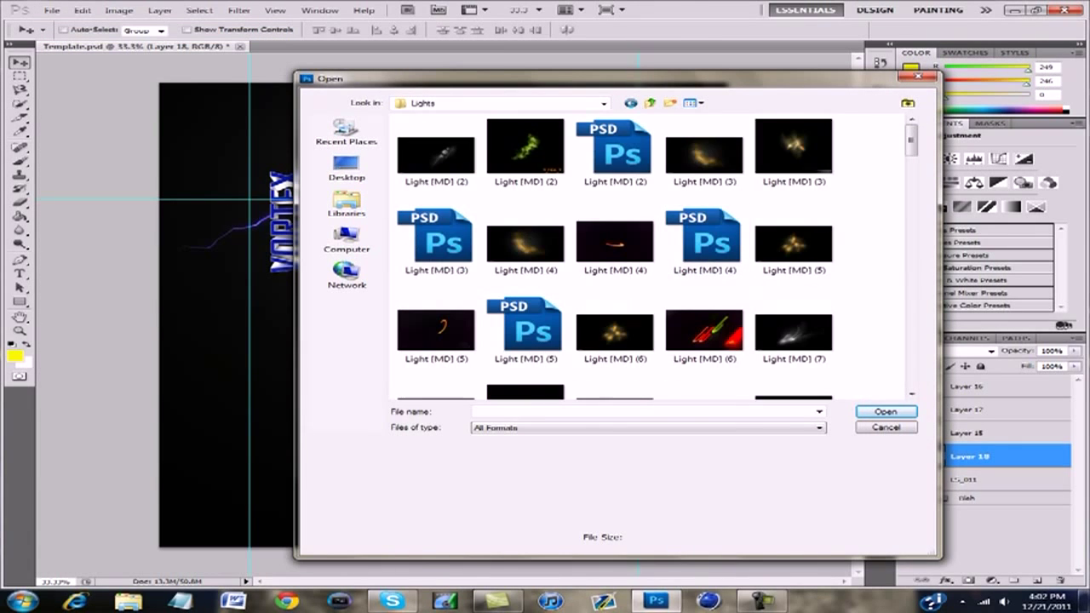
Bring the Blue streak group from the Light (MD) file and scale it over VORTEX.
{"action": "left_click", "coordinate": [885, 411]}
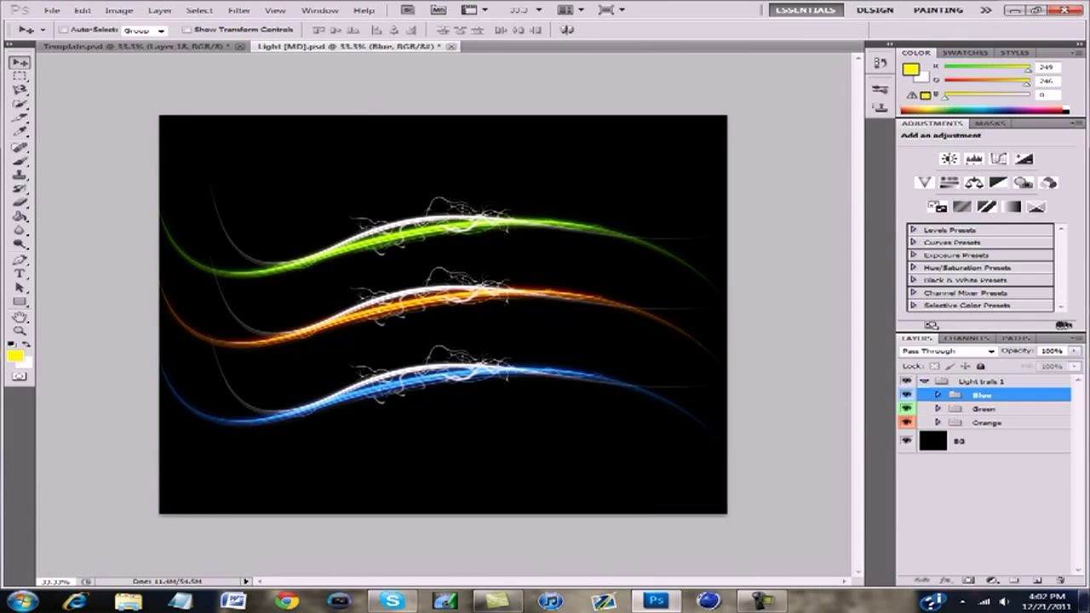
{"action": "left_click", "coordinate": [82, 10]}
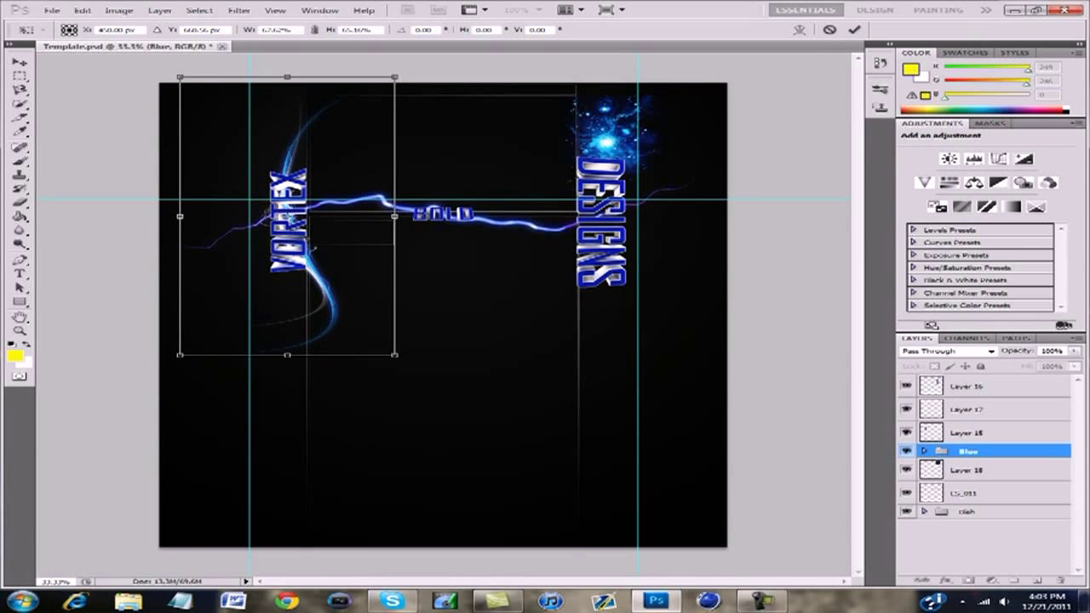
{"action": "left_click", "coordinate": [13, 40]}
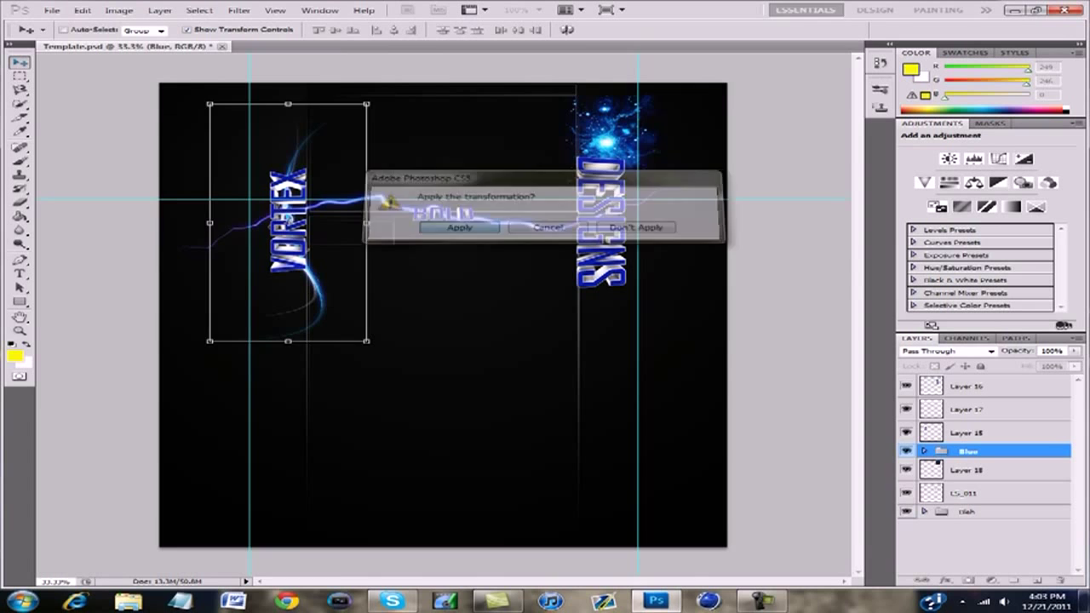
{"action": "left_click", "coordinate": [460, 226]}
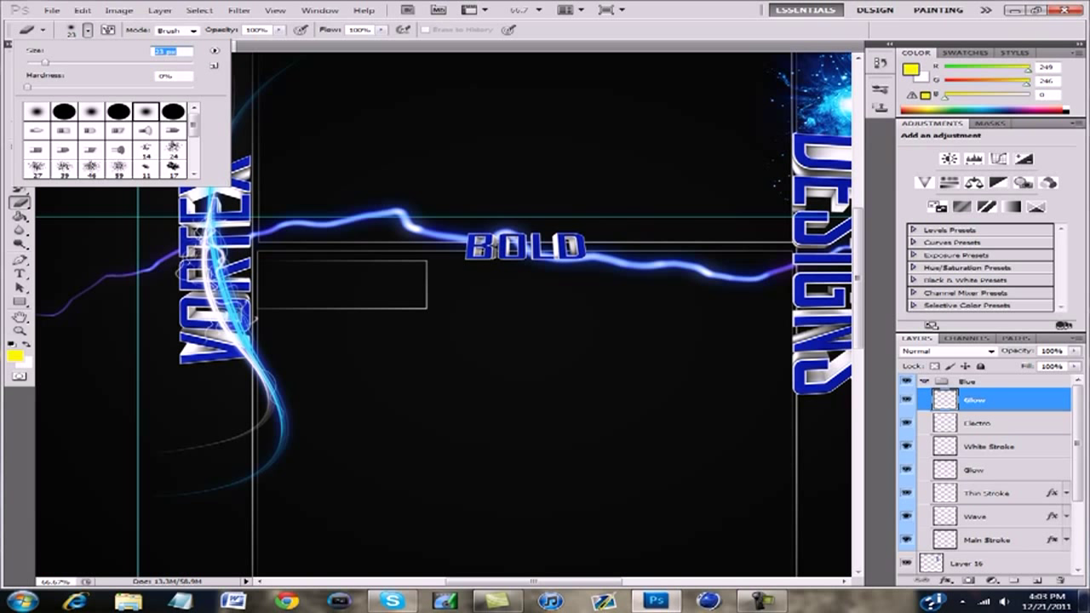
Delete the White Stroke, Glow, Thin Strokes and Waves layers and duplicate Main Stroke around VORTEX.
{"action": "left_click", "coordinate": [222, 44]}
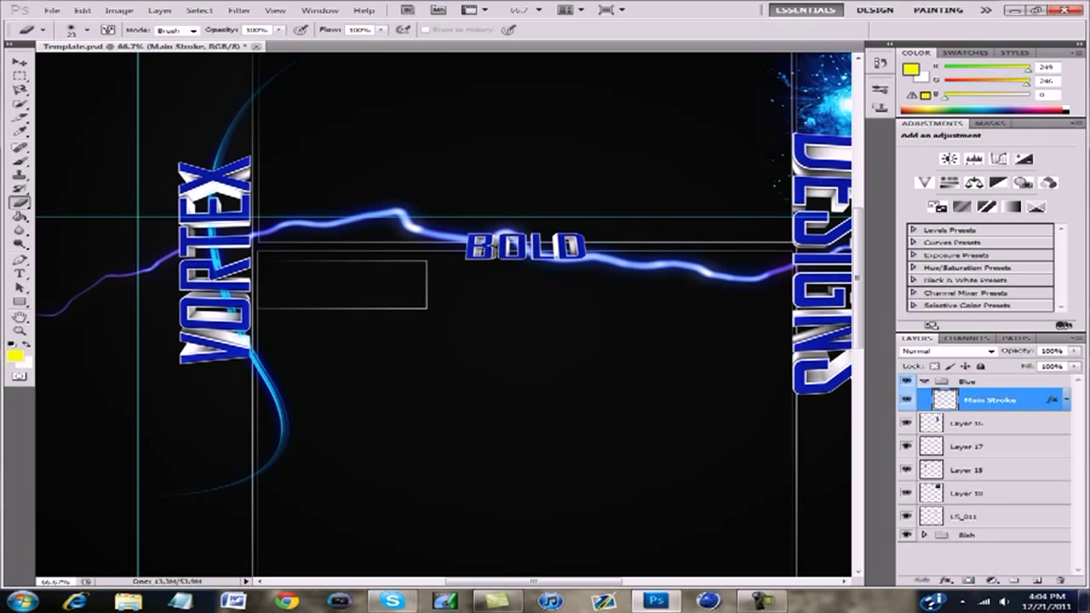
{"action": "left_click", "coordinate": [10, 61]}
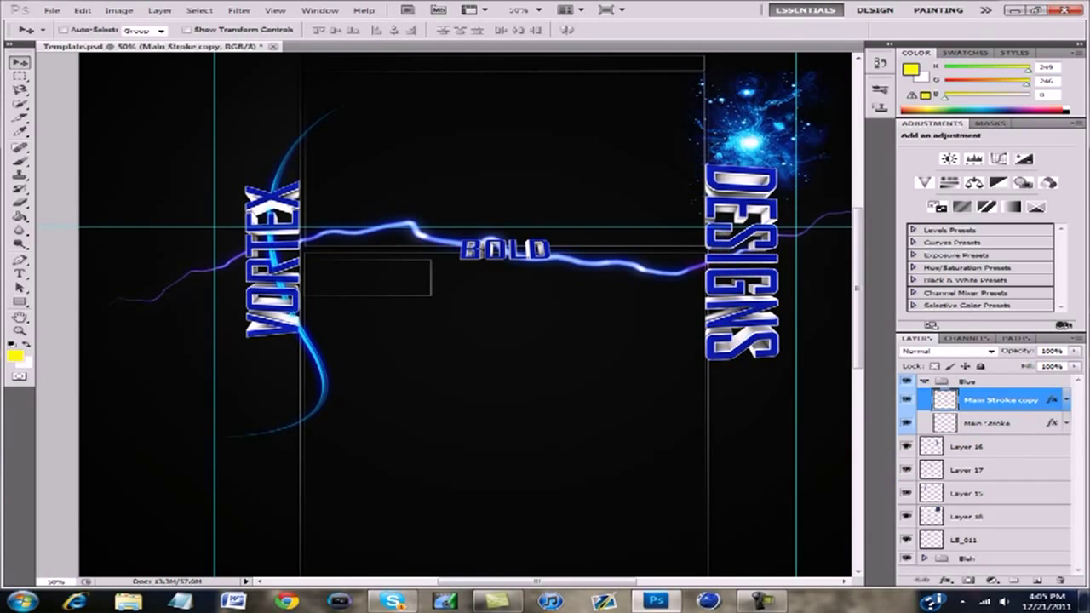
Duplicate a stroke piece and rotate it to hook around the bottom of DESIGNS.
{"action": "left_click", "coordinate": [392, 46]}
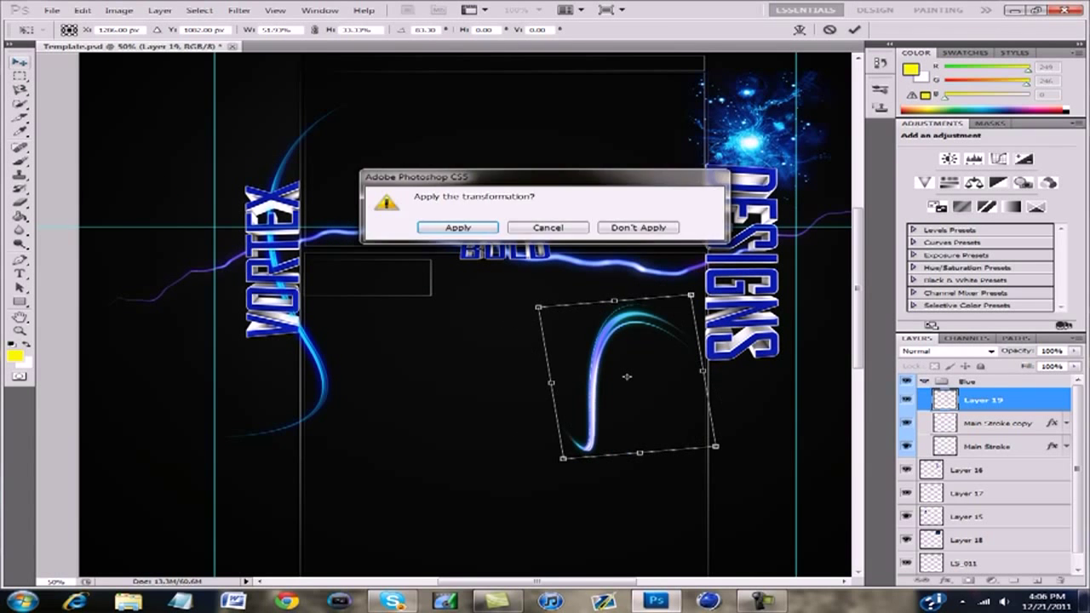
{"action": "left_click", "coordinate": [457, 228]}
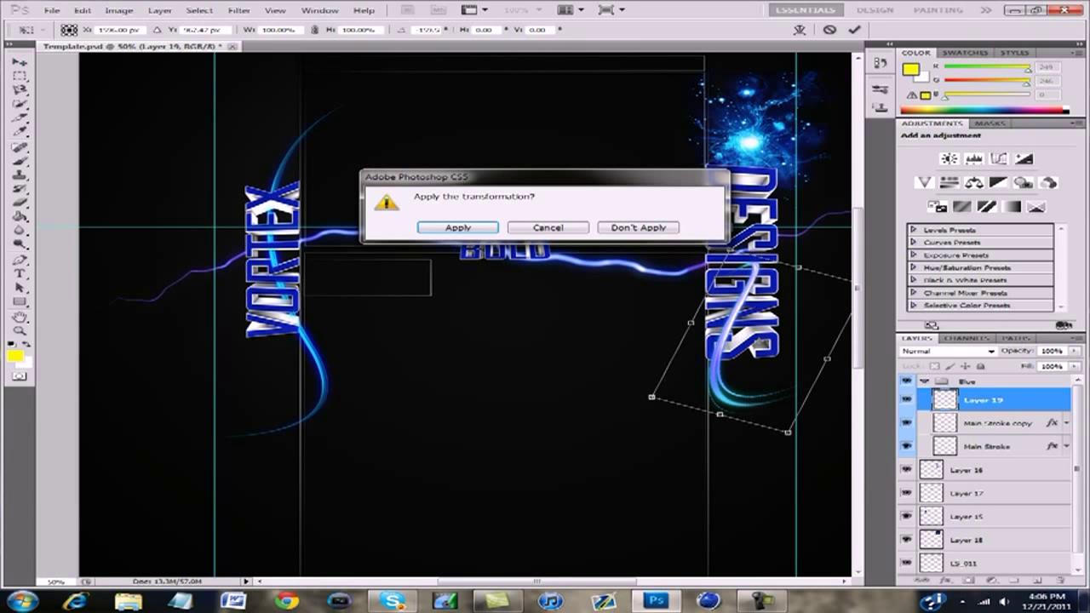
{"action": "left_click", "coordinate": [457, 228]}
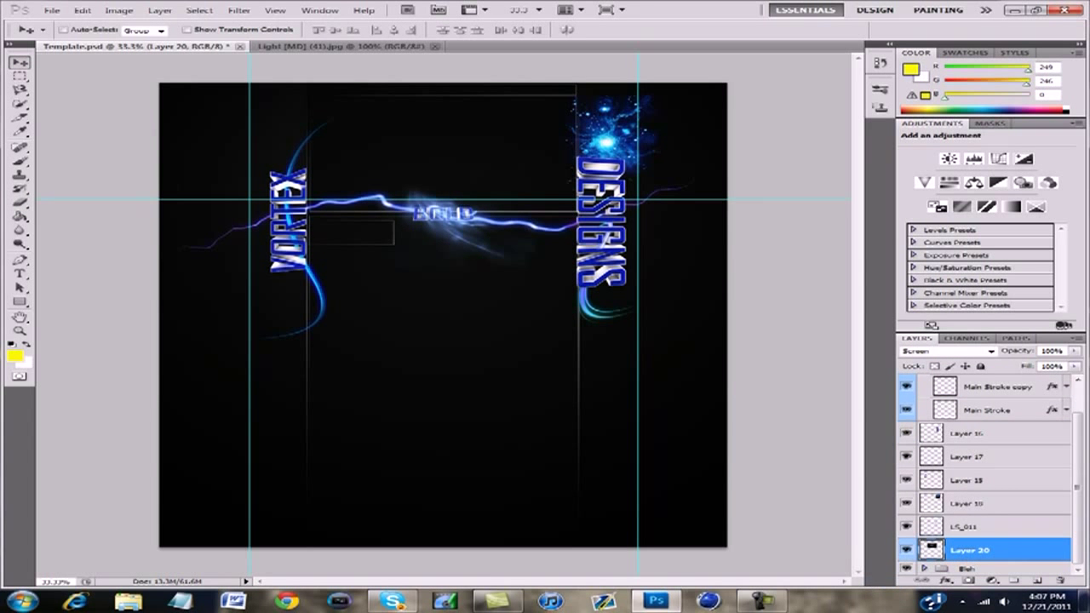
View the finished VORTEX BOLD DESIGNS banner in HP MediaSmart Photo and close it.
{"action": "left_click", "coordinate": [51, 10]}
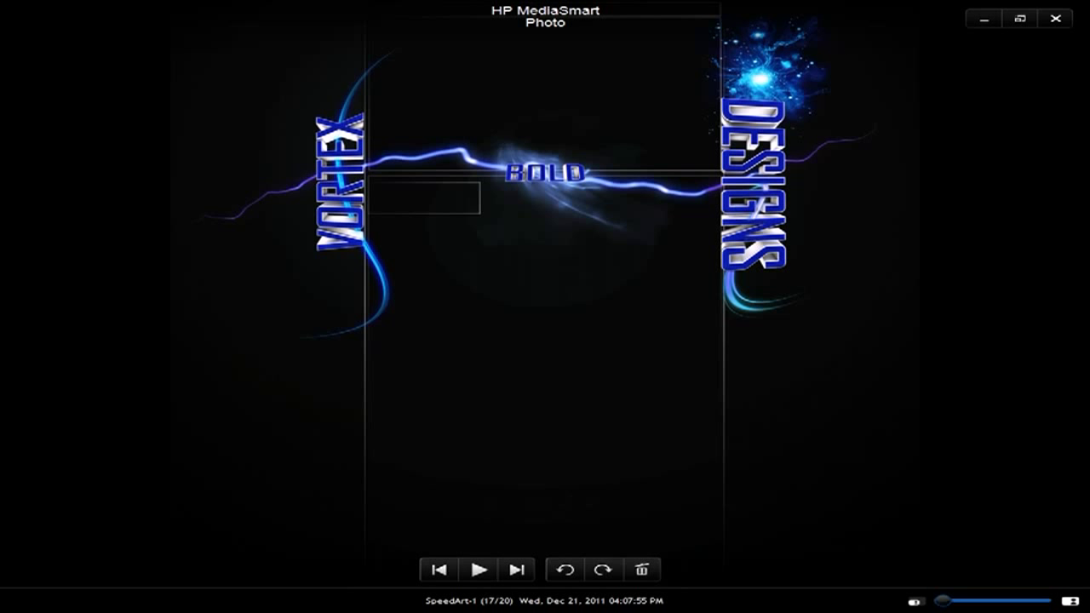
{"action": "mouse_move", "coordinate": [1056, 17]}
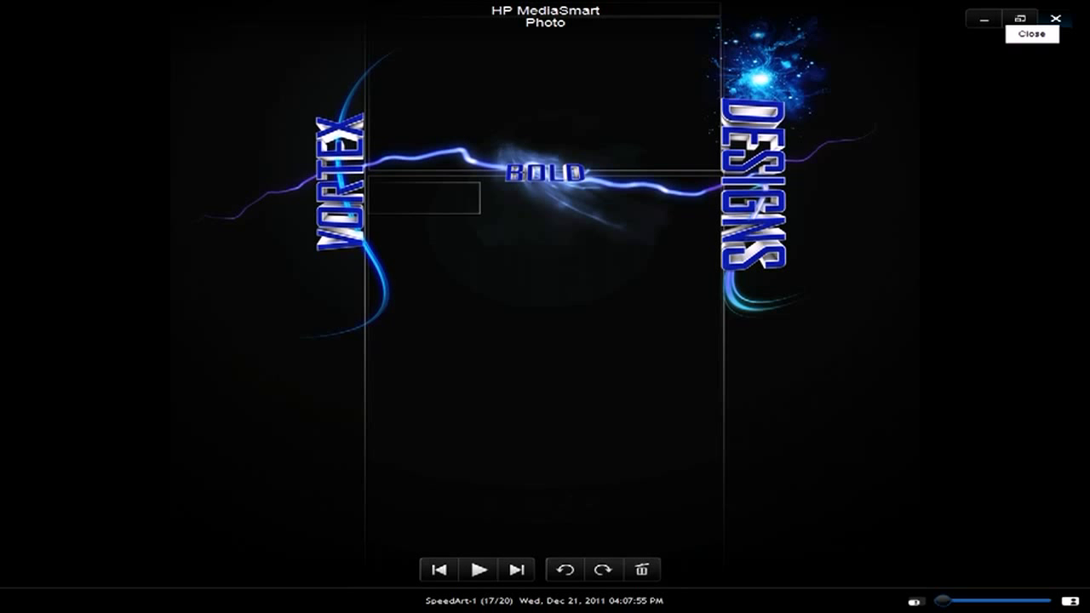
{"action": "left_click", "coordinate": [1056, 17]}
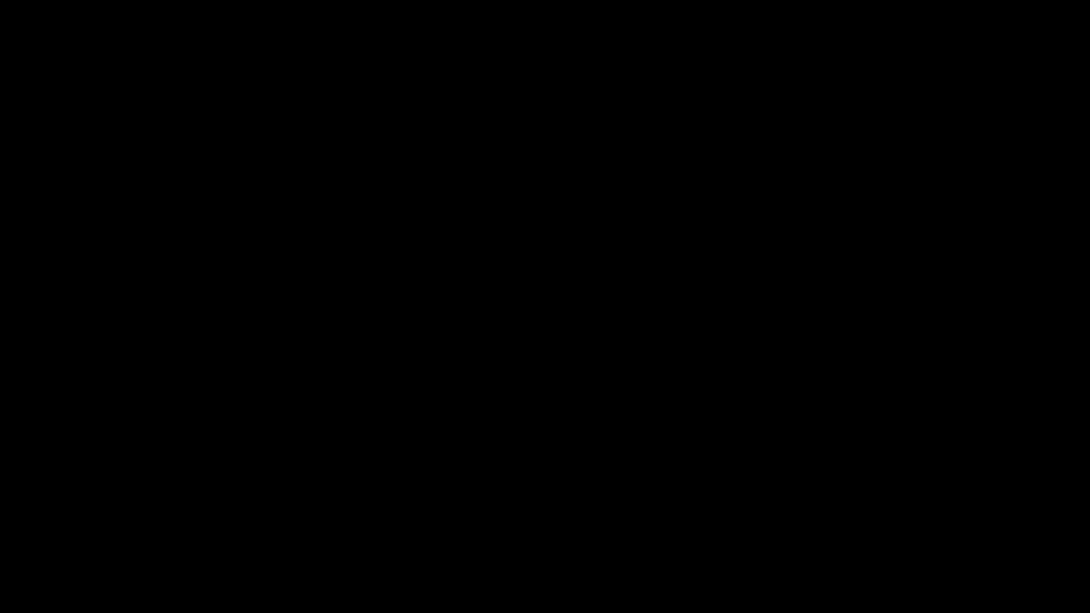